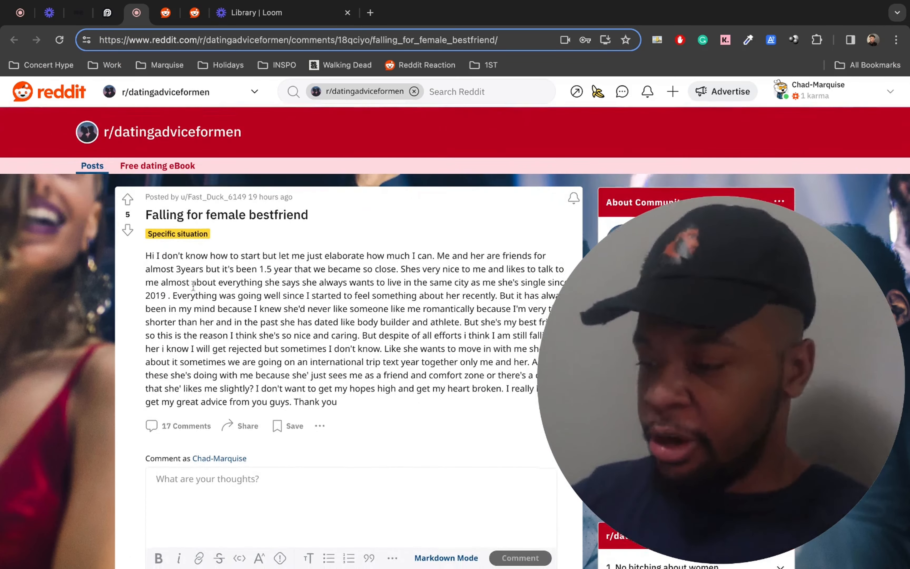
- Read down through the post body and select the word 'slightly?' in its closing question
{"action": "scroll", "scroll_direction": "down", "scroll_amount": 3}
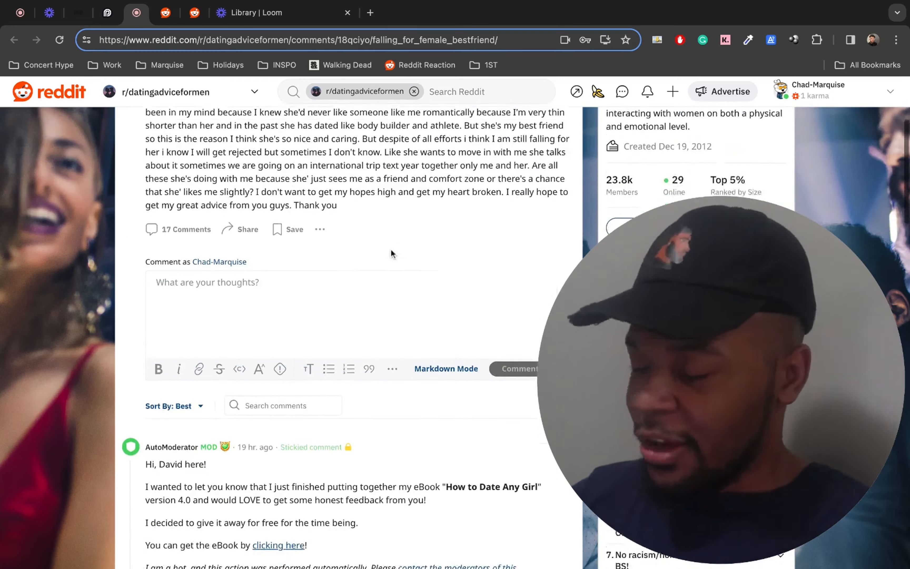
{"action": "scroll", "scroll_direction": "up", "scroll_amount": 3}
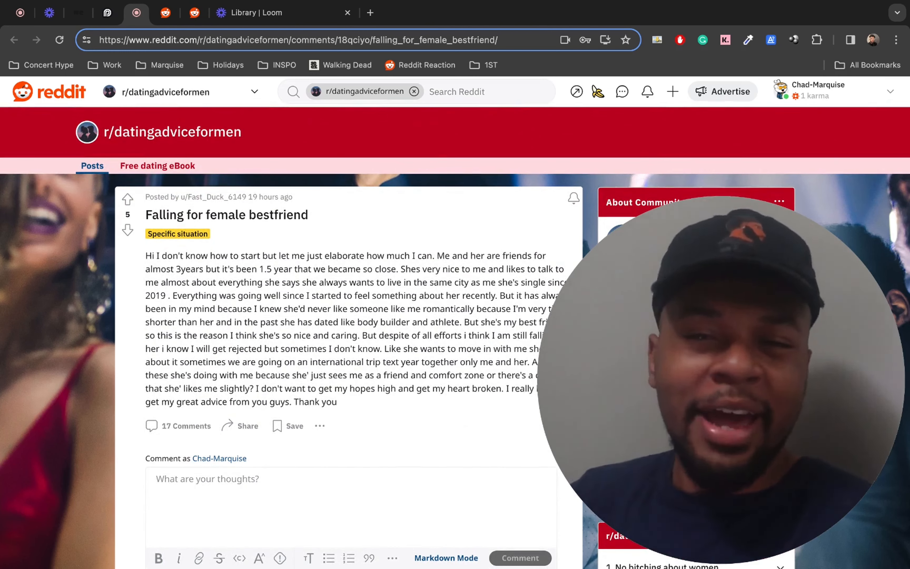
{"action": "scroll", "scroll_direction": "down", "scroll_amount": 3}
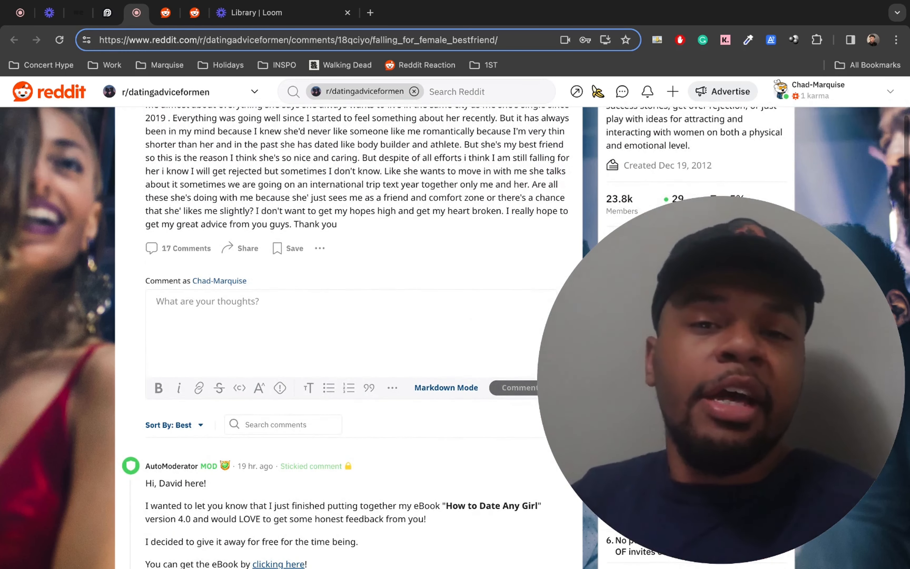
{"action": "scroll", "scroll_direction": "up", "scroll_amount": 3}
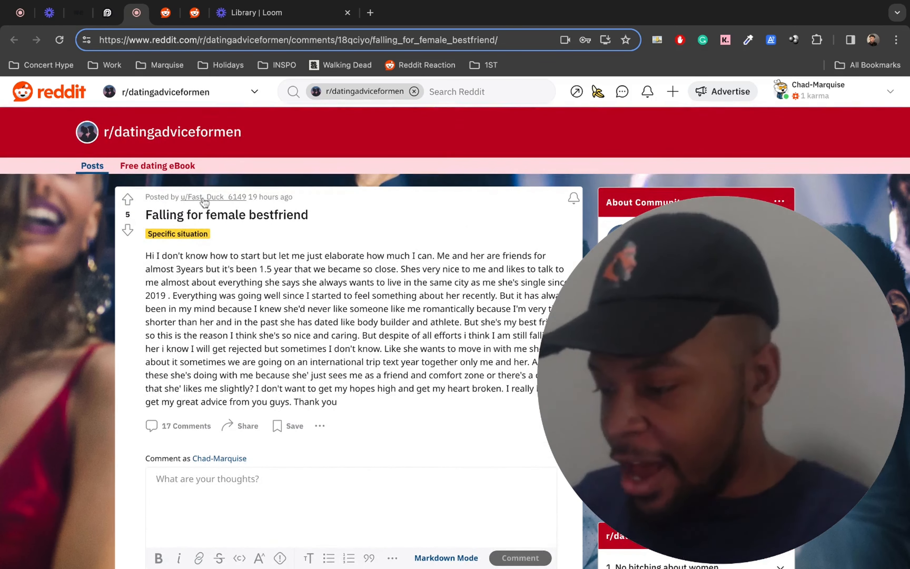
{"action": "mouse_move", "coordinate": [212, 196]}
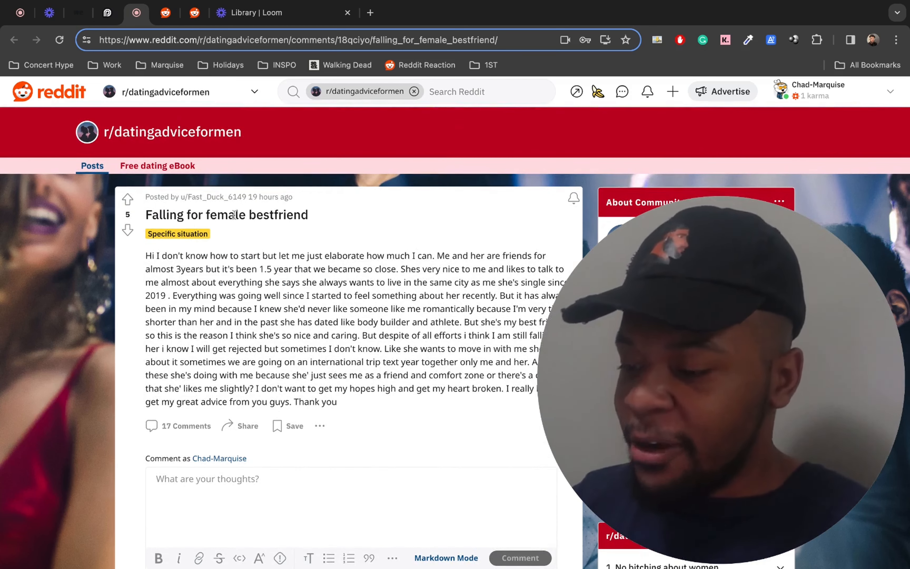
{"action": "scroll", "scroll_direction": "down", "scroll_amount": 3}
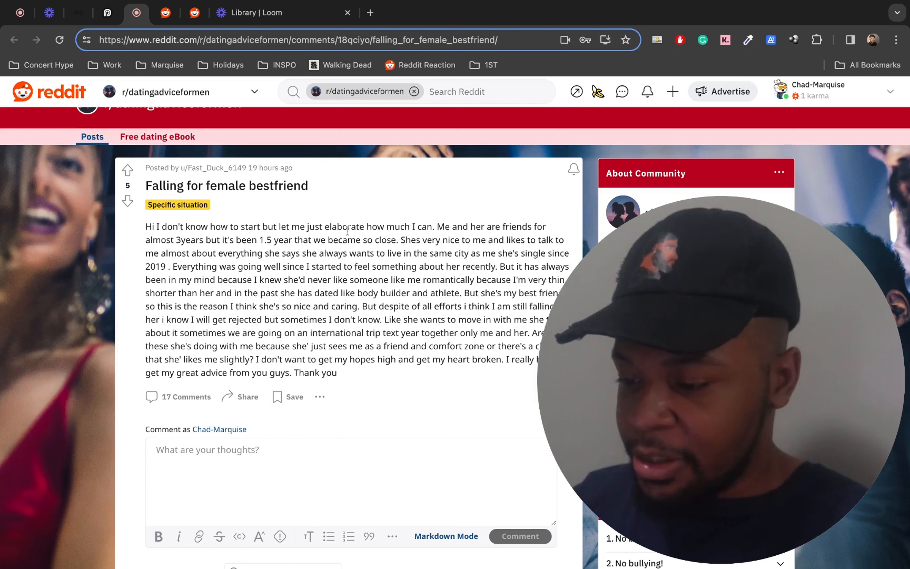
{"action": "mouse_move", "coordinate": [450, 231]}
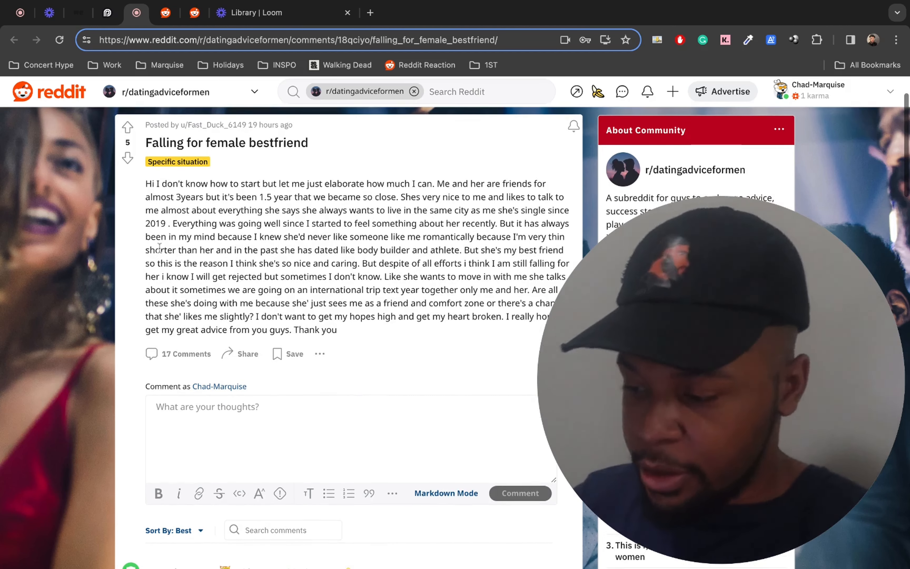
{"action": "mouse_move", "coordinate": [317, 222]}
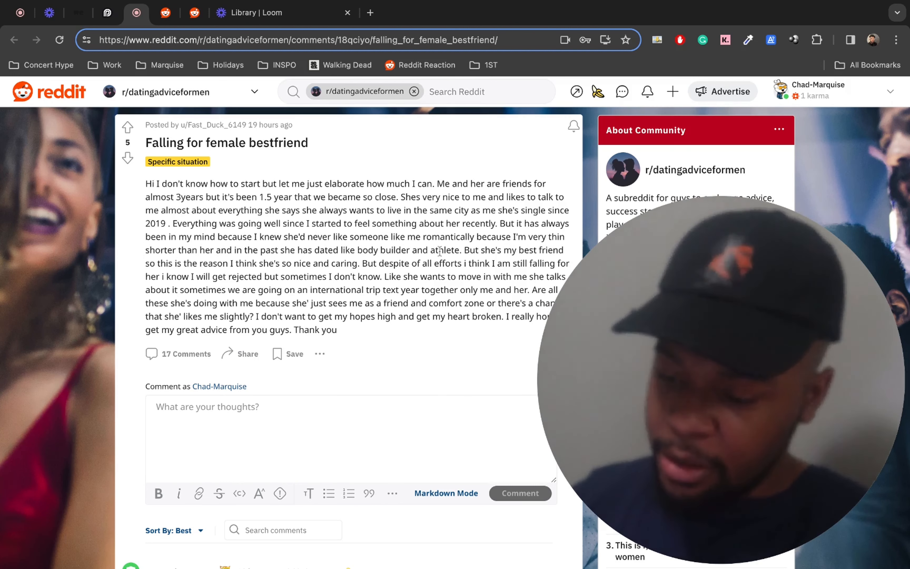
{"action": "scroll", "scroll_direction": "down", "scroll_amount": 3}
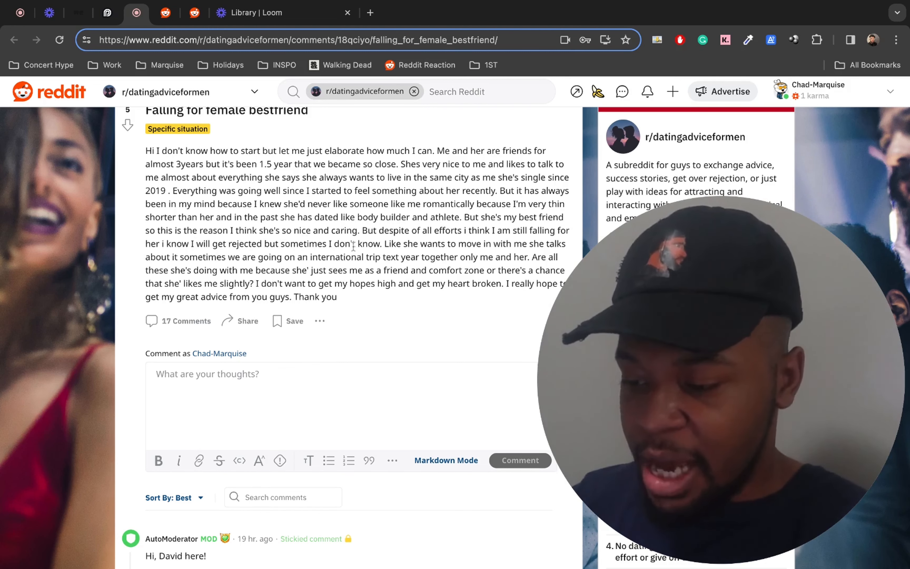
{"action": "scroll", "scroll_direction": "down", "scroll_amount": 3}
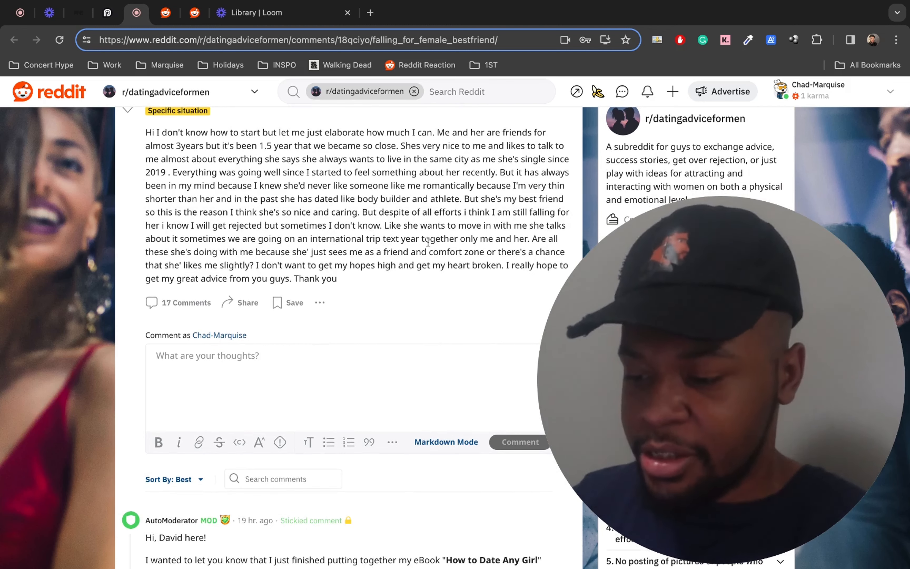
{"action": "mouse_move", "coordinate": [511, 245]}
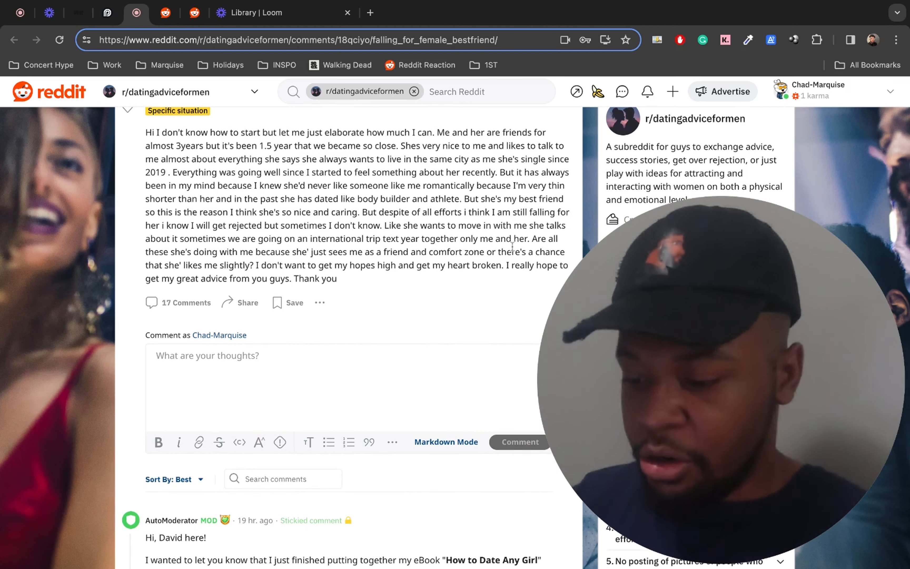
{"action": "scroll", "scroll_direction": "down", "scroll_amount": 3}
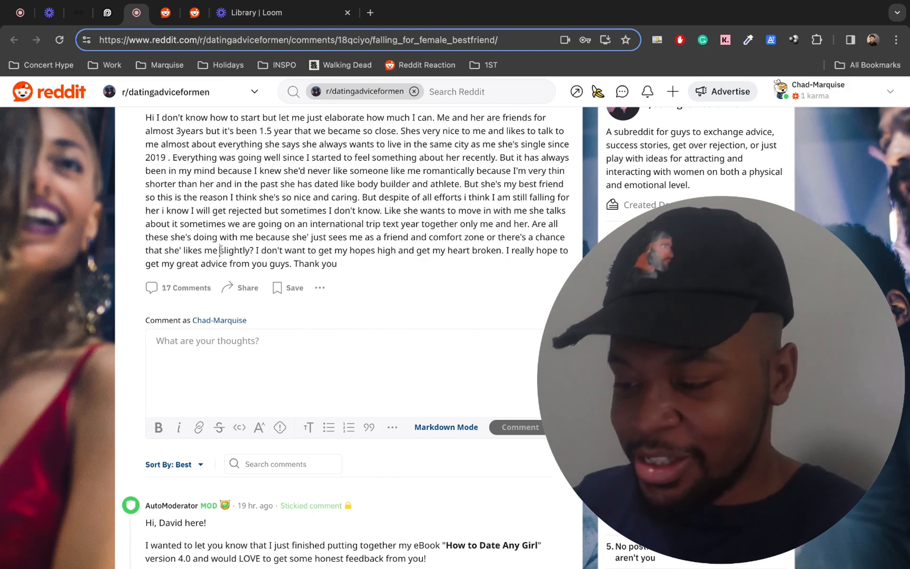
{"action": "double_click", "coordinate": [236, 250]}
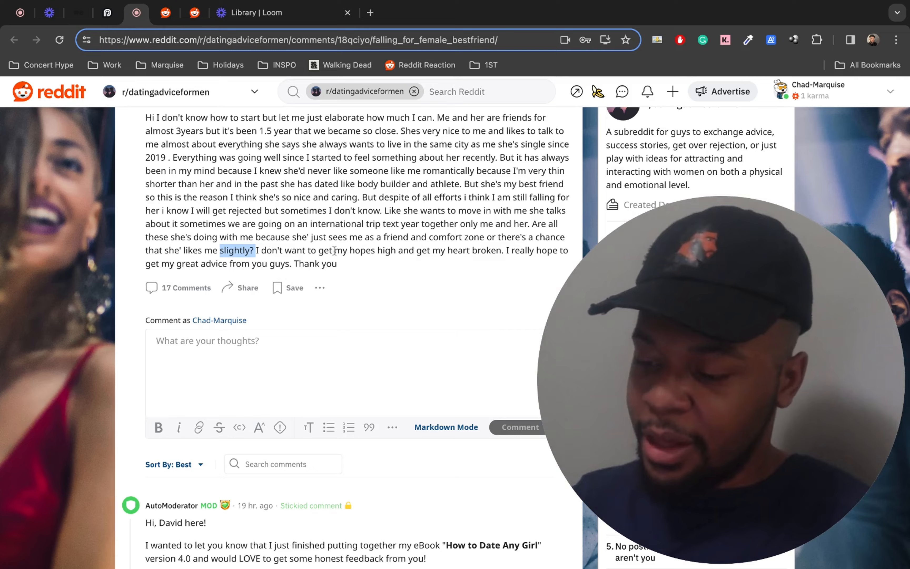
{"action": "scroll", "scroll_direction": "up", "scroll_amount": 3}
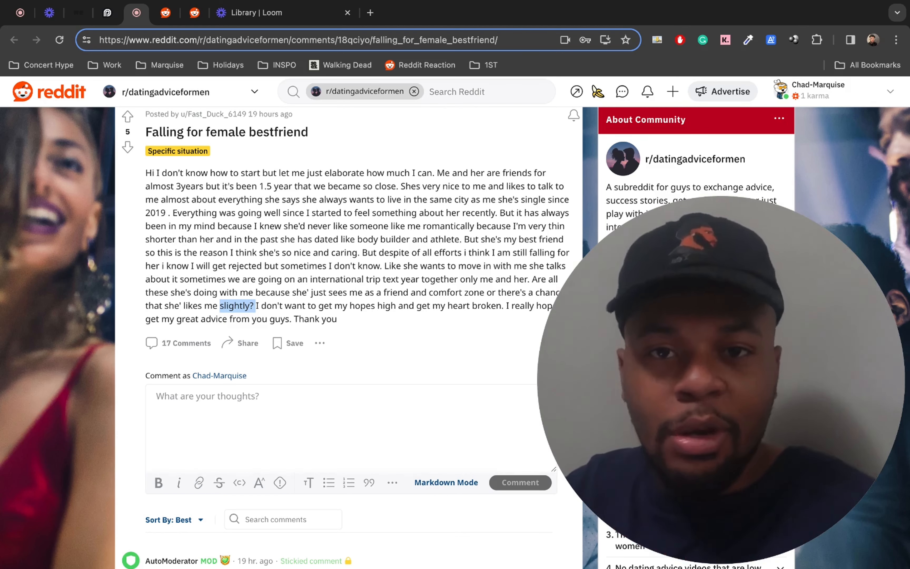
- Deselect 'slightly?' by clicking elsewhere in the post text near the moderator's stickied comment
{"action": "scroll", "scroll_direction": "down", "scroll_amount": 3}
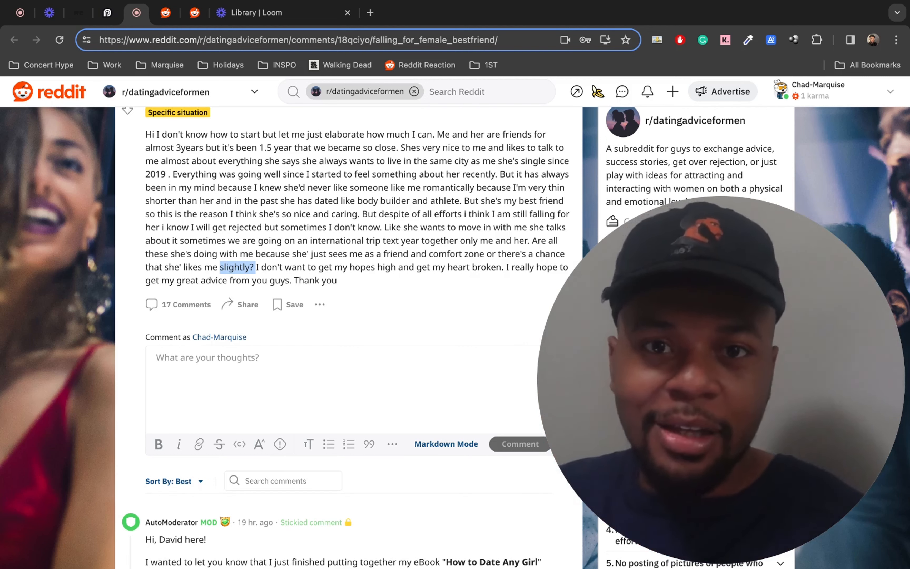
{"action": "left_click", "coordinate": [363, 253]}
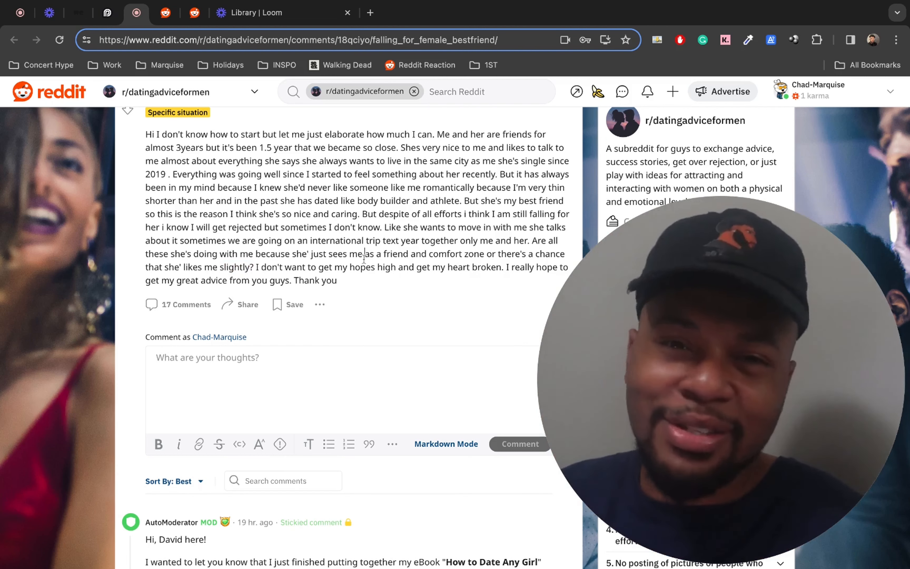
{"action": "scroll", "scroll_direction": "up", "scroll_amount": 3}
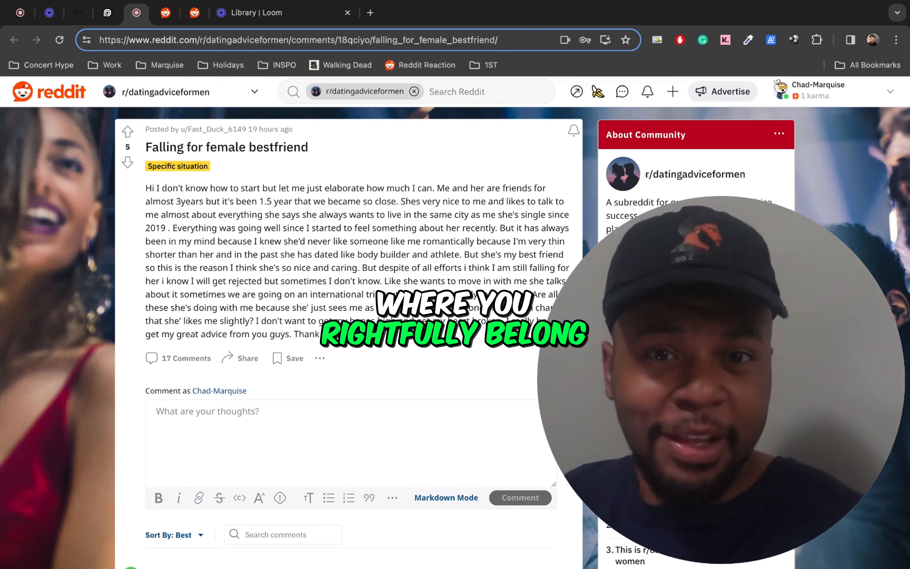
{"action": "scroll", "scroll_direction": "down", "scroll_amount": 3}
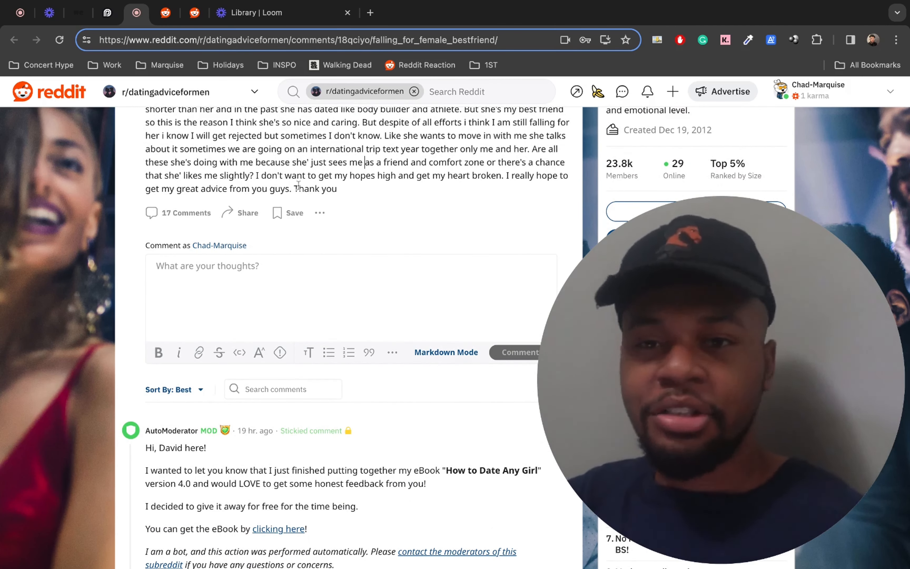
{"action": "scroll", "scroll_direction": "down", "scroll_amount": 3}
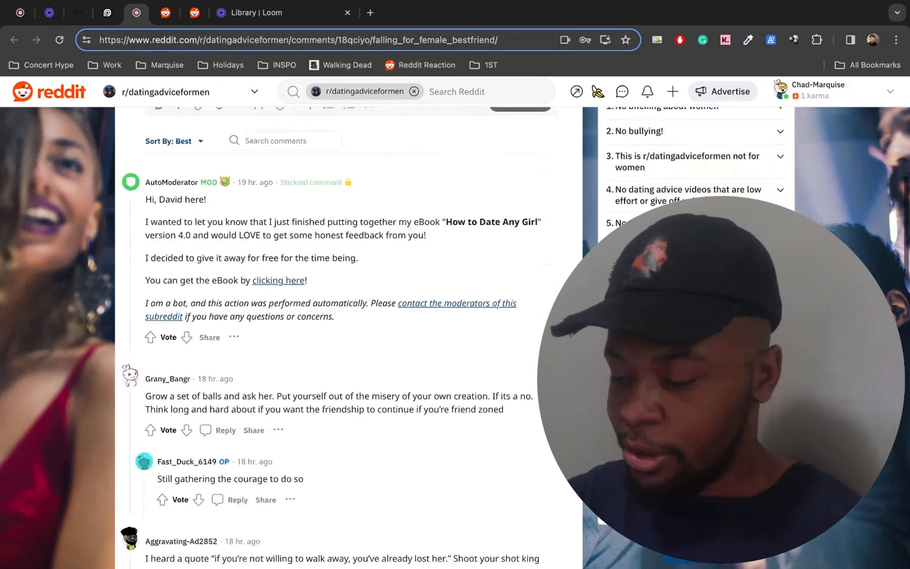
{"action": "scroll", "scroll_direction": "down", "scroll_amount": 3}
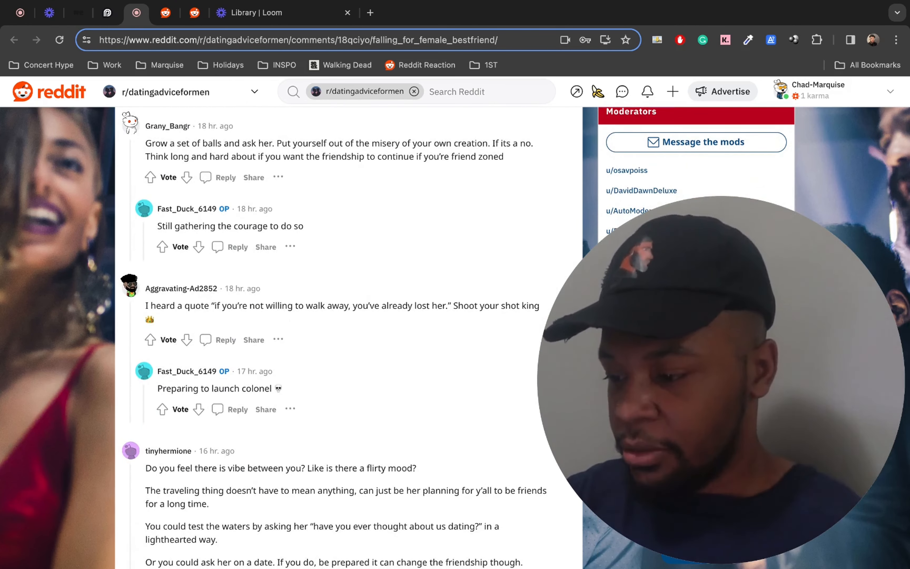
{"action": "scroll", "scroll_direction": "up", "scroll_amount": 3}
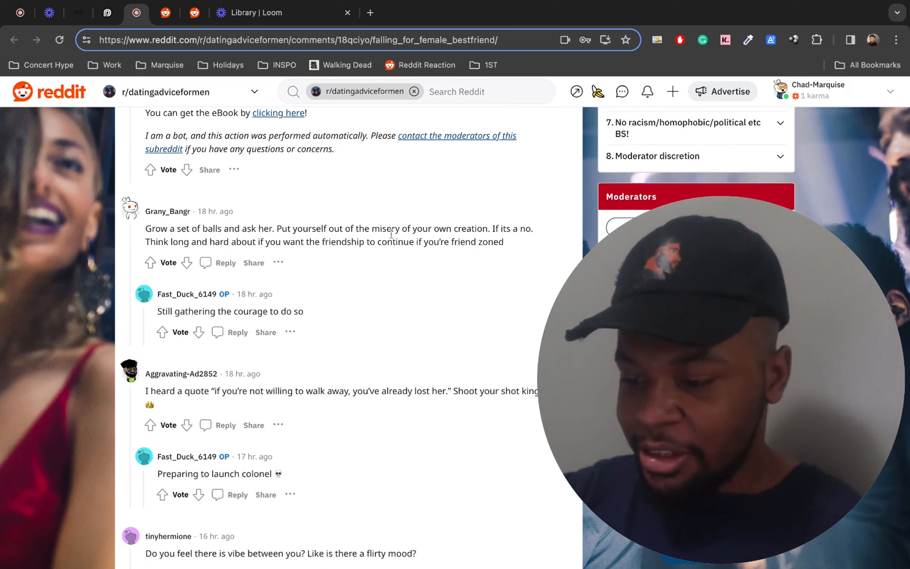
{"action": "scroll", "scroll_direction": "down", "scroll_amount": 3}
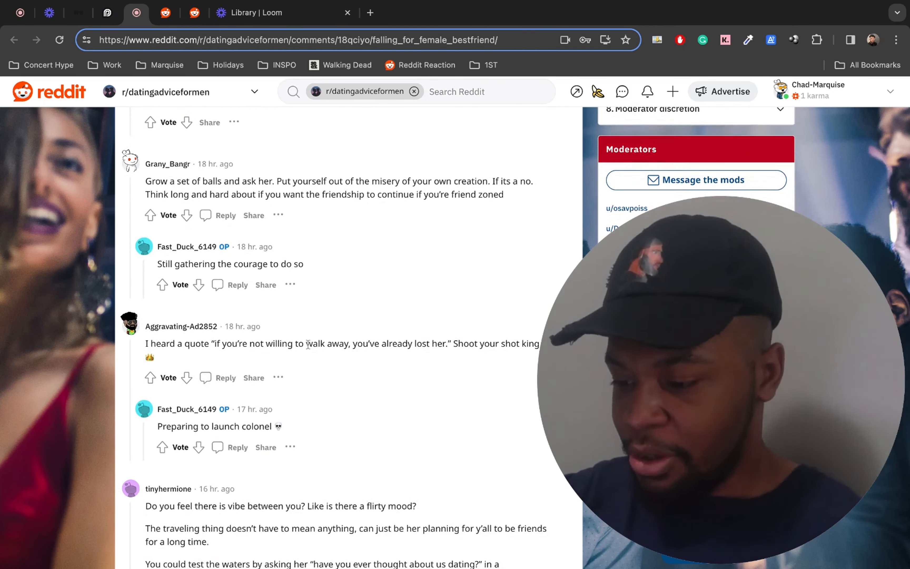
{"action": "scroll", "scroll_direction": "down", "scroll_amount": 3}
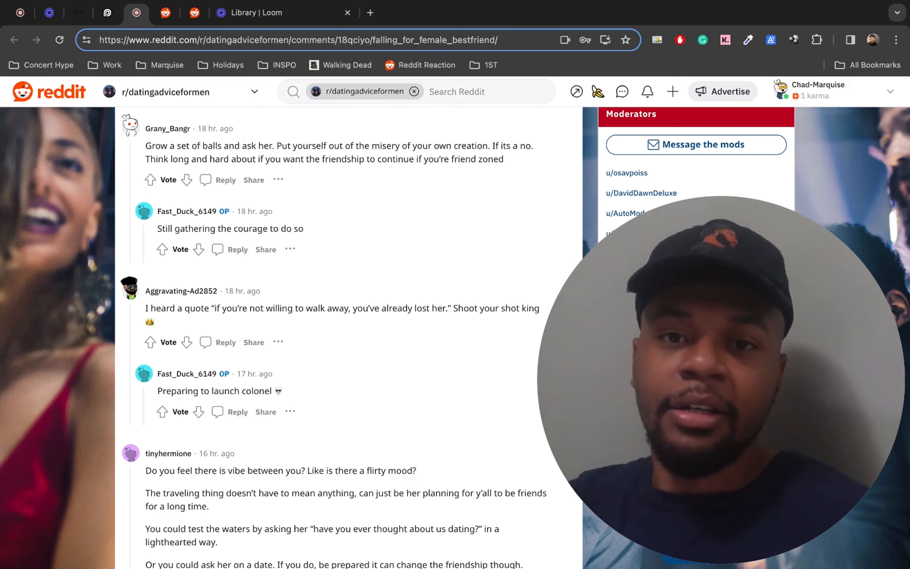
{"action": "scroll", "scroll_direction": "down", "scroll_amount": 3}
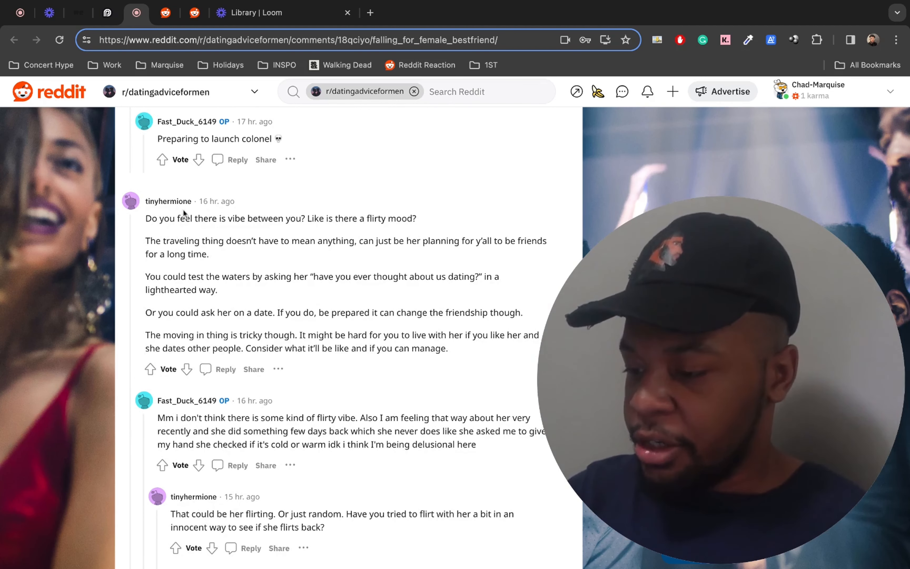
{"action": "mouse_move", "coordinate": [292, 226]}
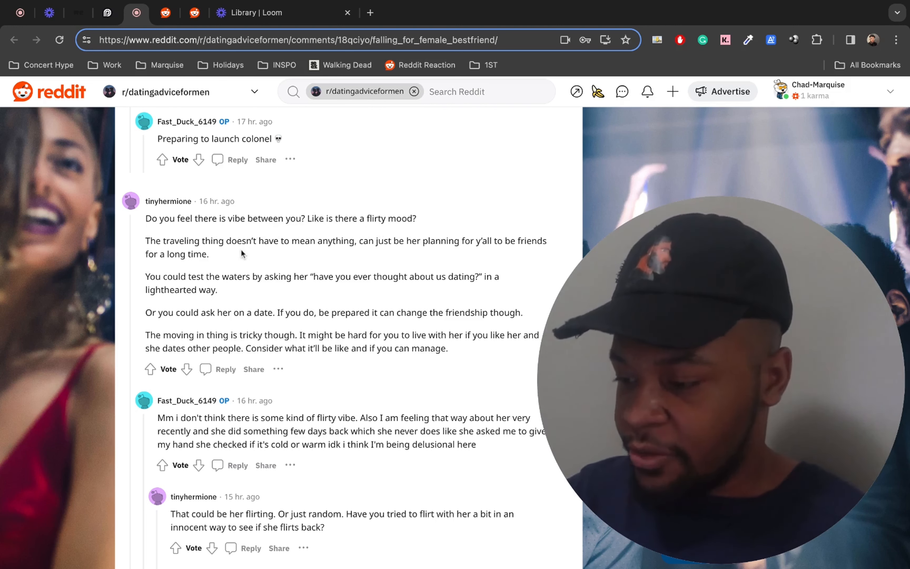
{"action": "scroll", "scroll_direction": "down", "scroll_amount": 3}
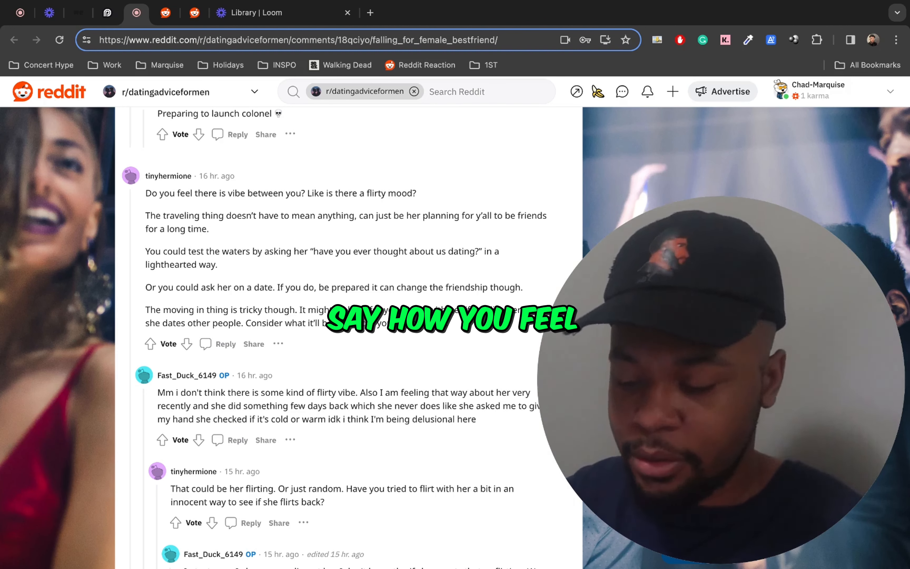
{"action": "scroll", "scroll_direction": "down", "scroll_amount": 3}
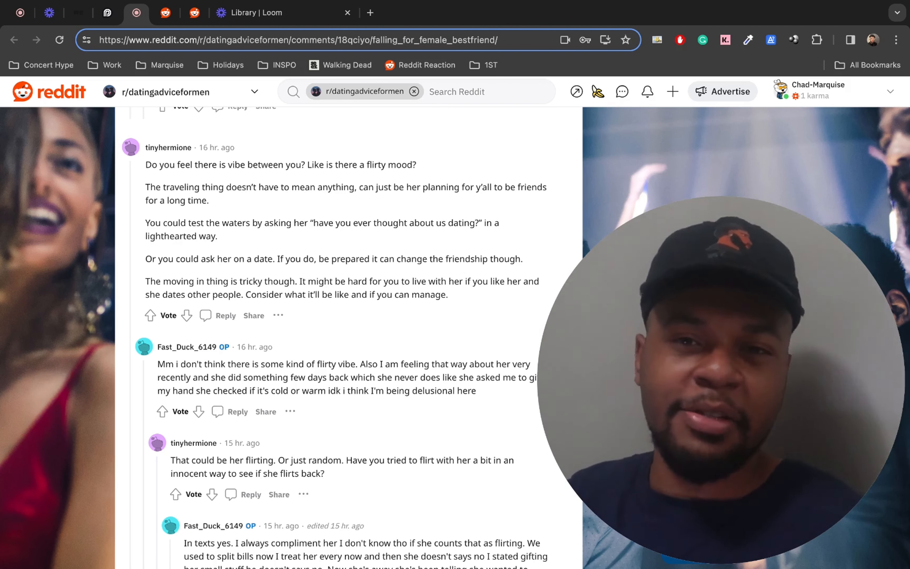
{"action": "scroll", "scroll_direction": "up", "scroll_amount": 3}
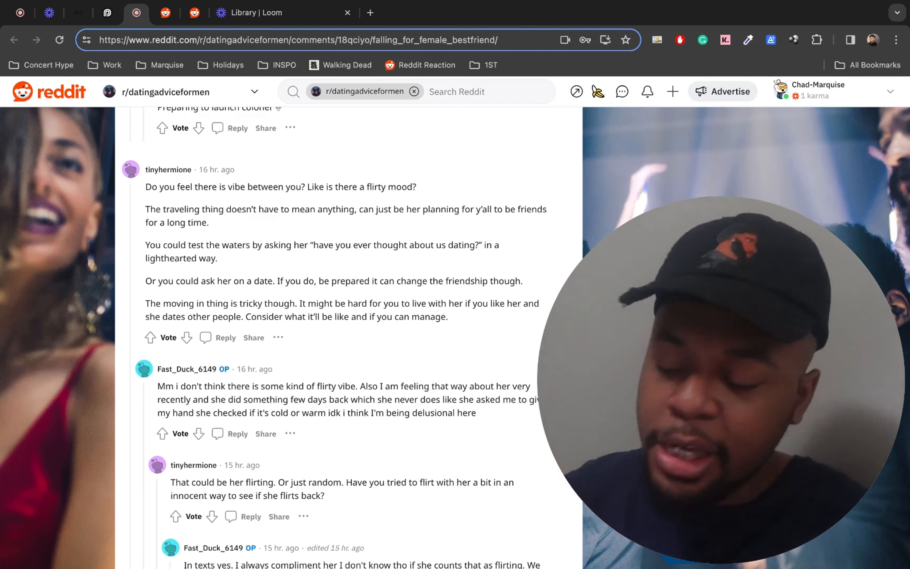
{"action": "mouse_move", "coordinate": [400, 434]}
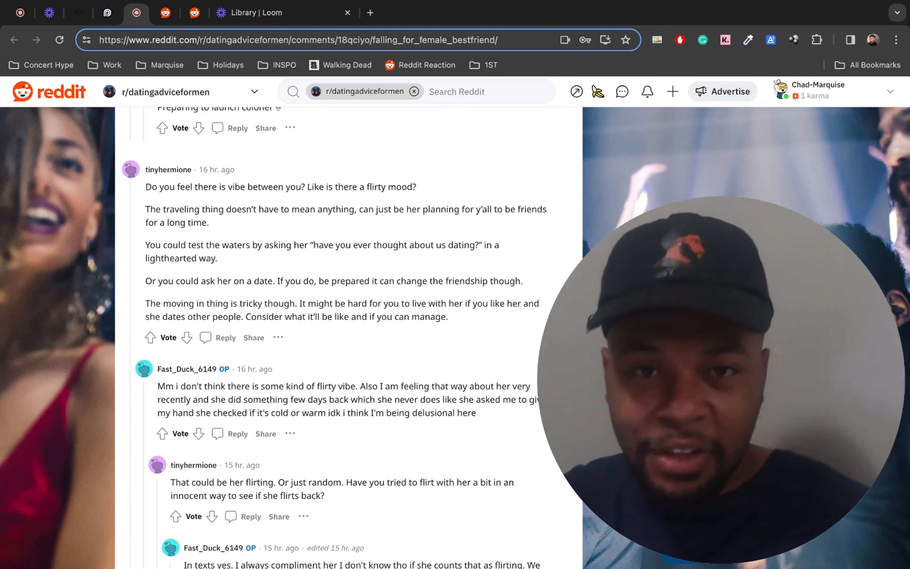
- Scroll down the nested replies to the OP's final comment above 'Continue this thread'
{"action": "scroll", "scroll_direction": "down", "scroll_amount": 3}
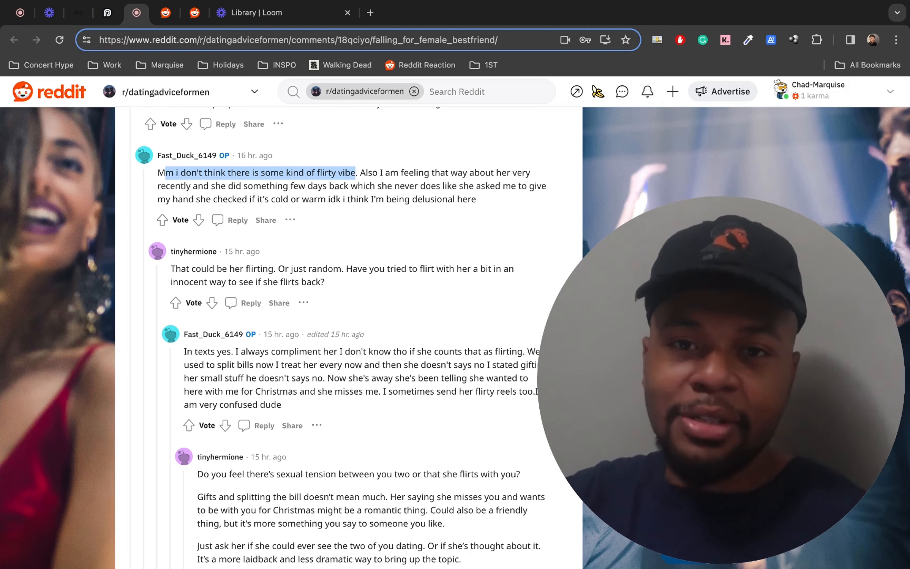
{"action": "scroll", "scroll_direction": "down", "scroll_amount": 3}
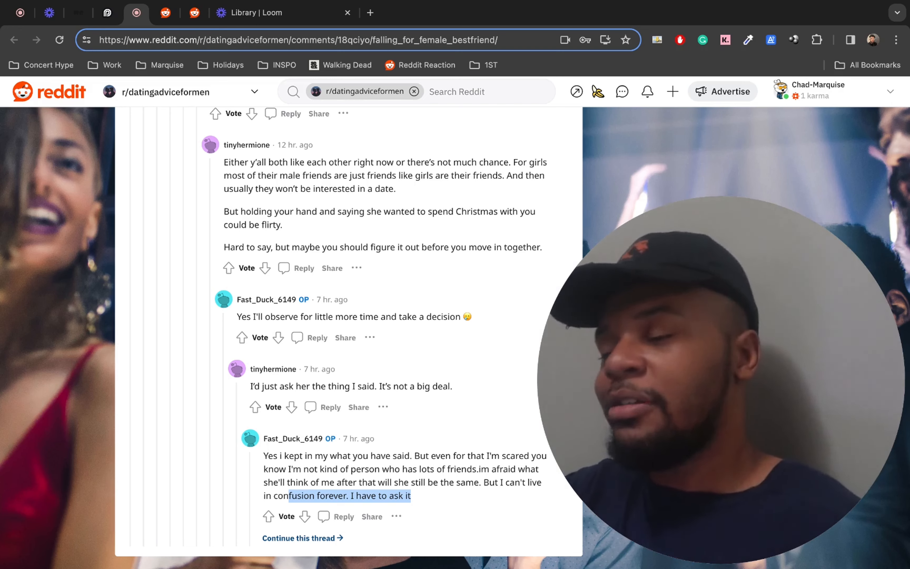
- Scroll back up to the post title, body and comment box at the top of the page
{"action": "scroll", "scroll_direction": "up", "scroll_amount": 3}
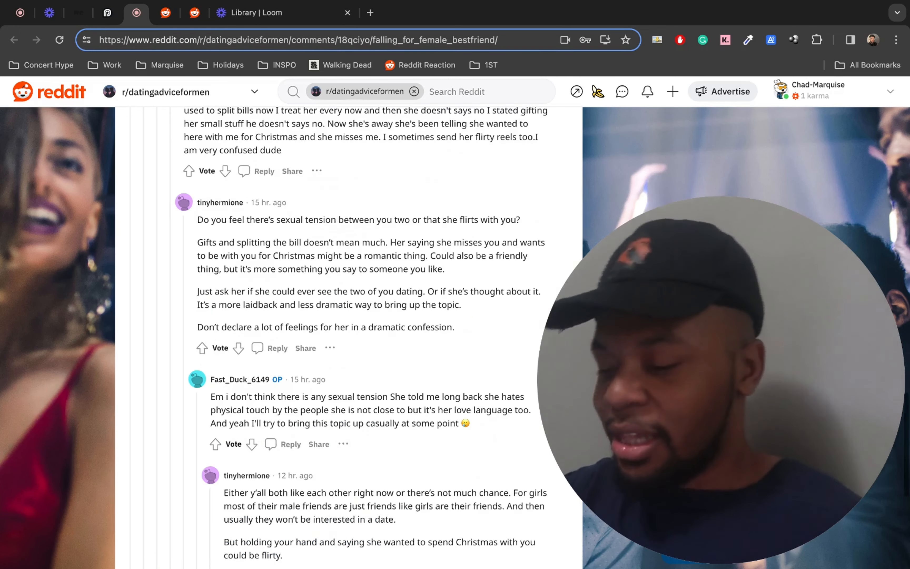
{"action": "scroll", "scroll_direction": "down", "scroll_amount": 3}
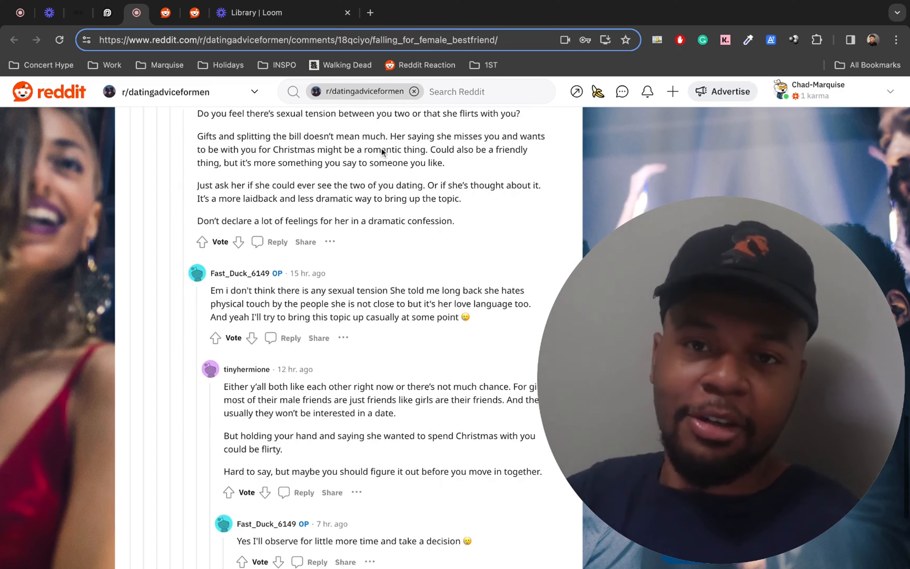
{"action": "scroll", "scroll_direction": "up", "scroll_amount": 3}
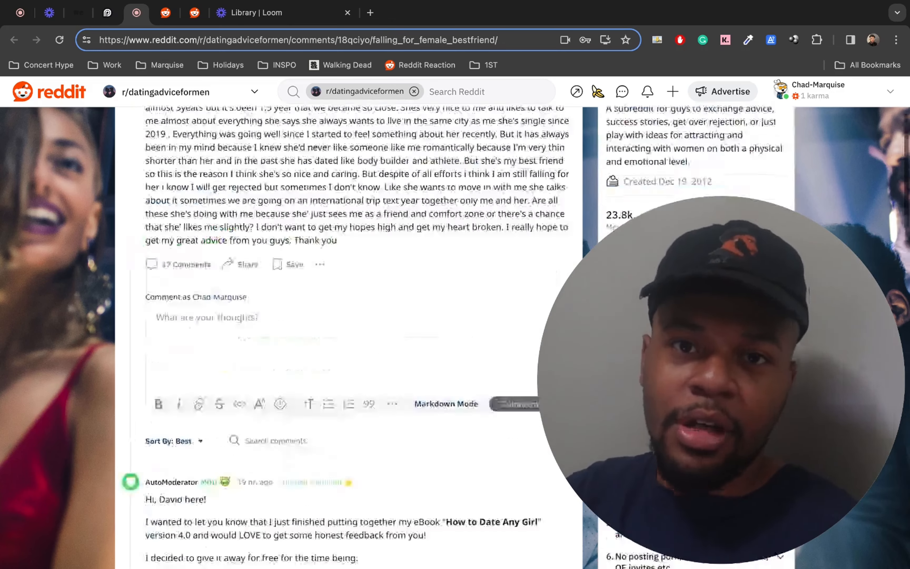
{"action": "scroll", "scroll_direction": "up", "scroll_amount": 3}
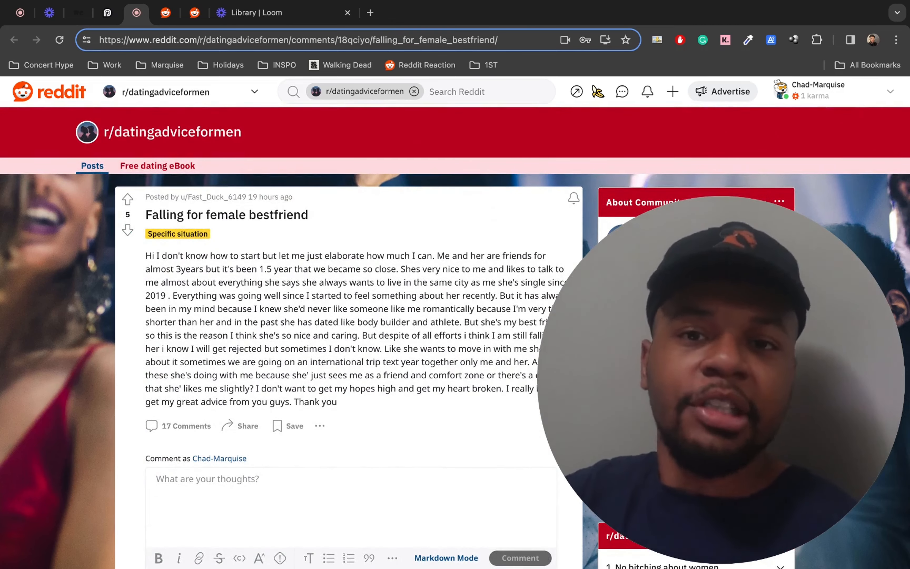